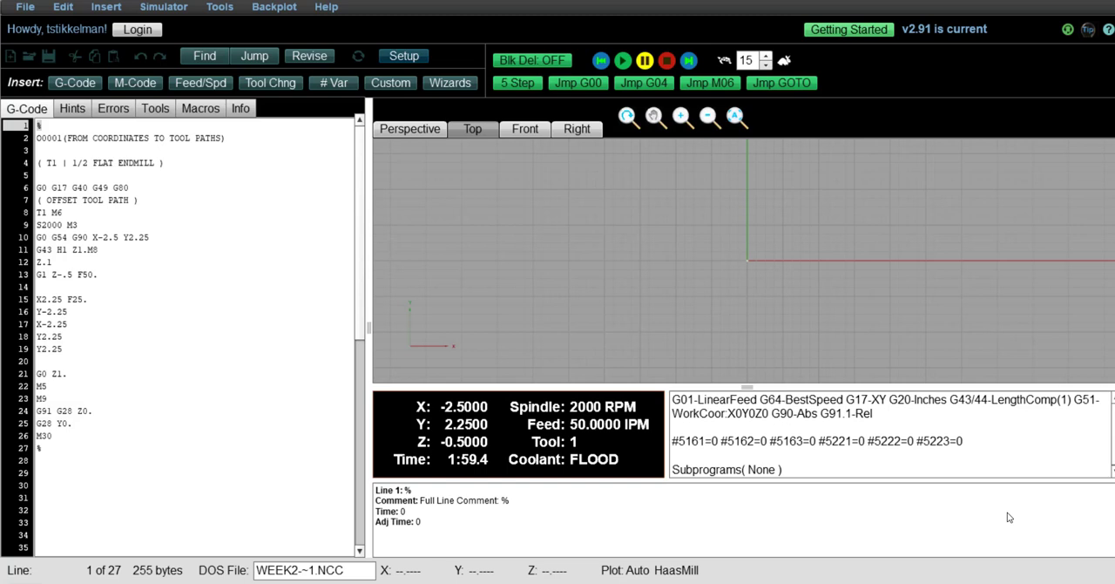
mouse_move(623, 279)
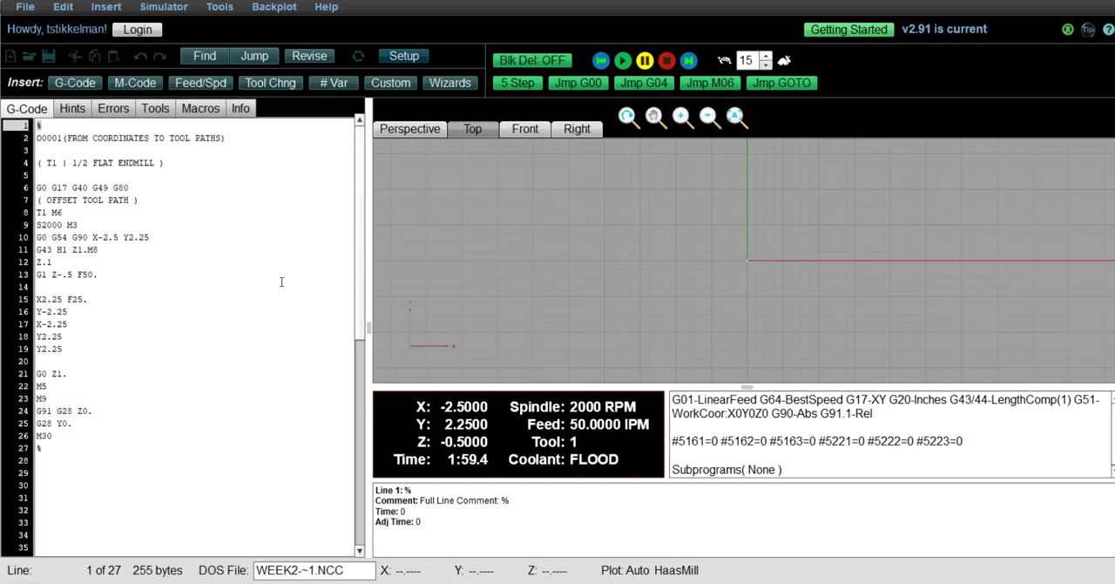
Step: Rewind the backplot and start stepping the square program from line 1
click(624, 60)
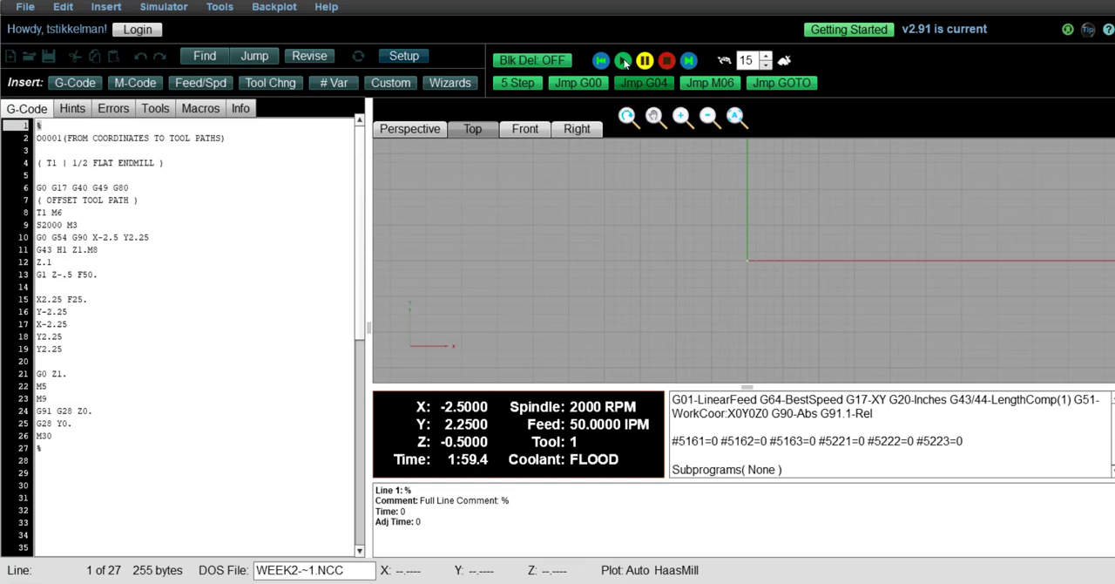
click(623, 59)
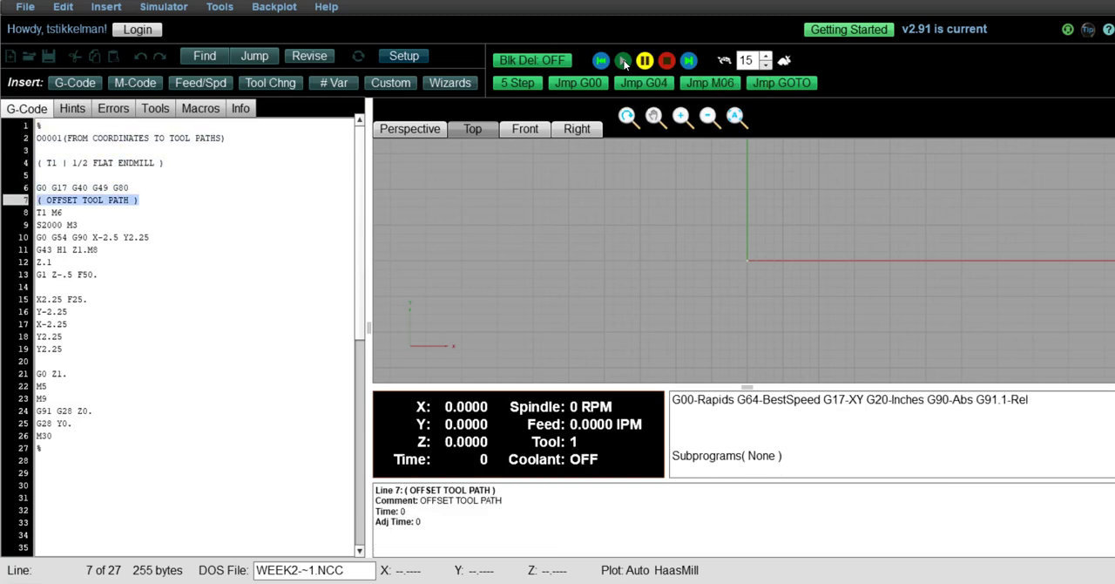
Step: Step through lines 10–15 until the tool plunges to Z-0.5 with coolant on
click(625, 61)
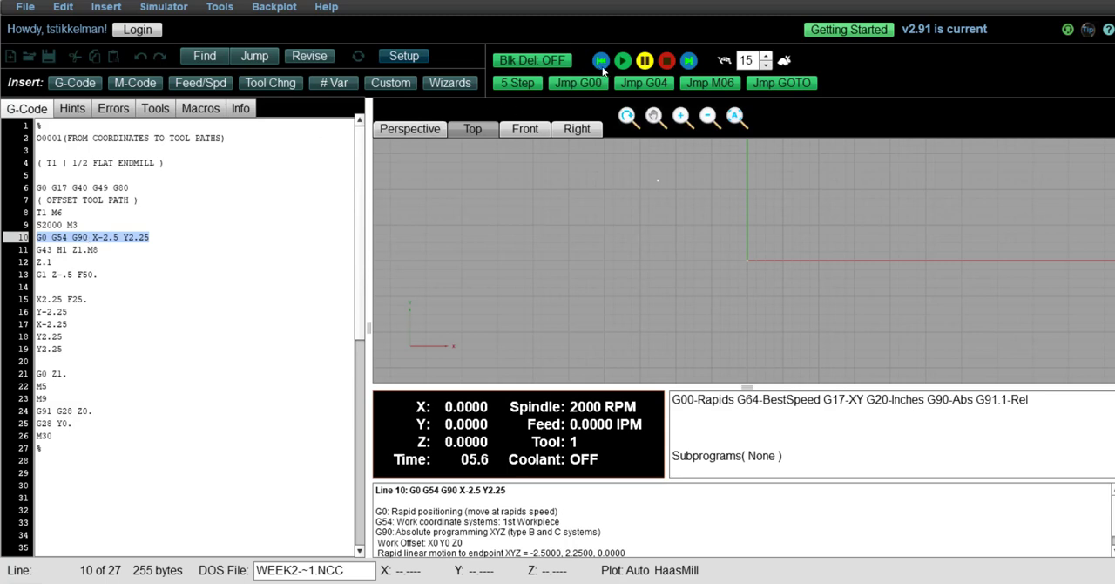
click(625, 58)
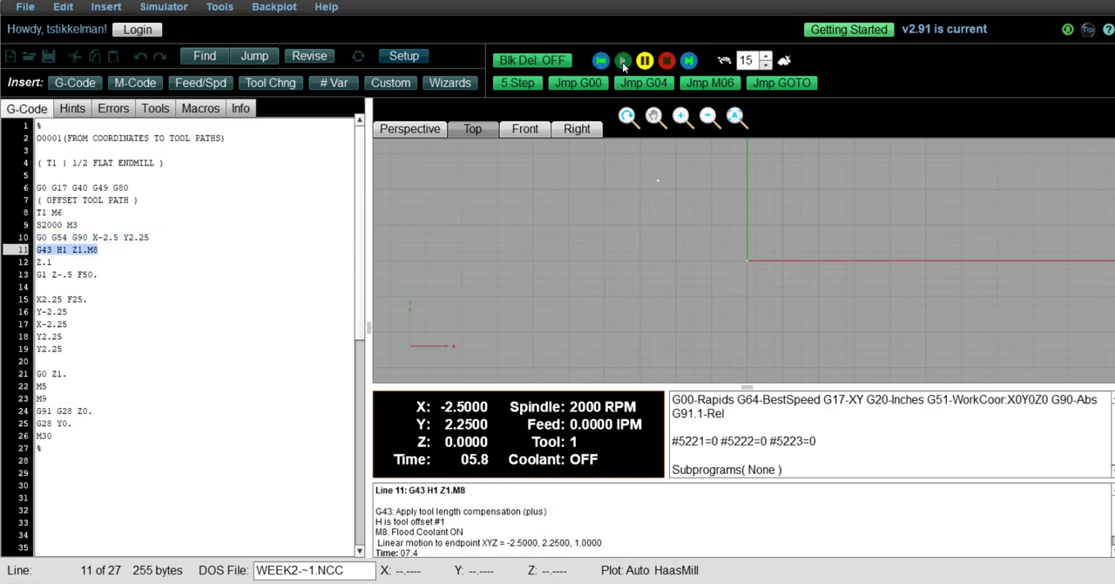
click(619, 58)
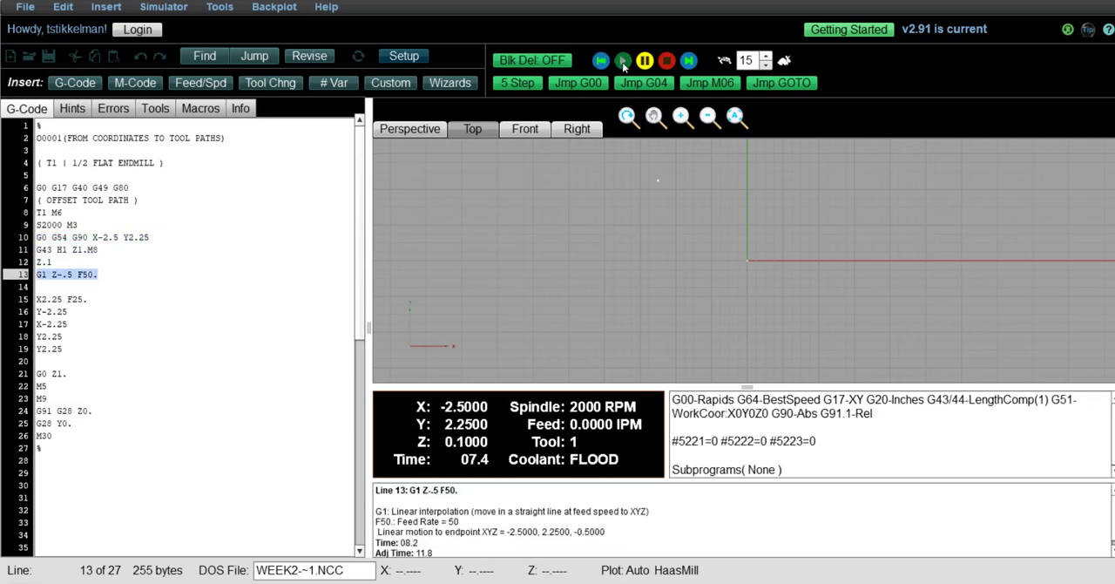
click(622, 61)
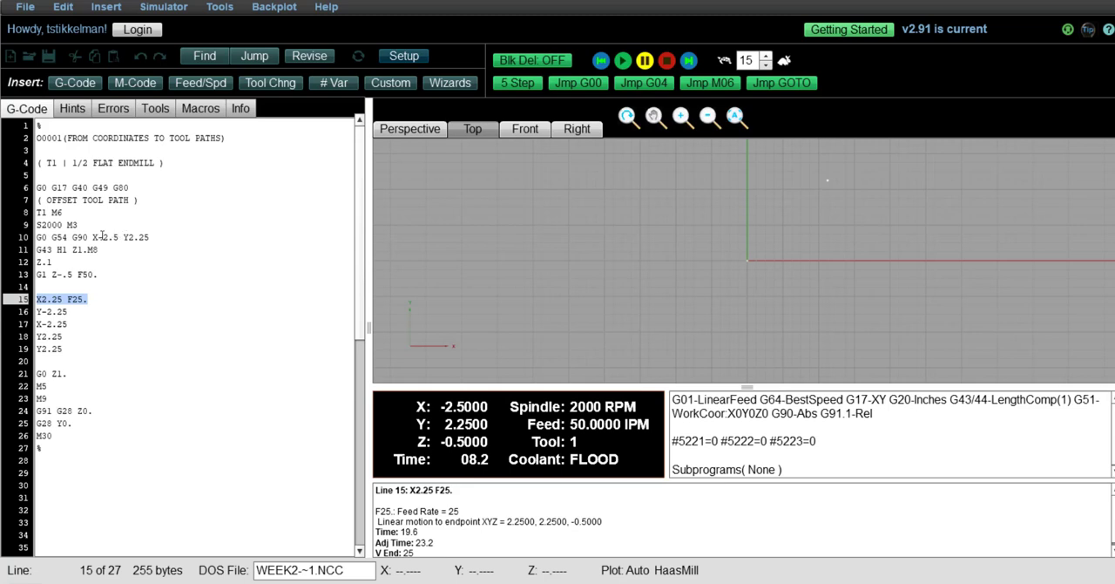
mouse_move(467, 235)
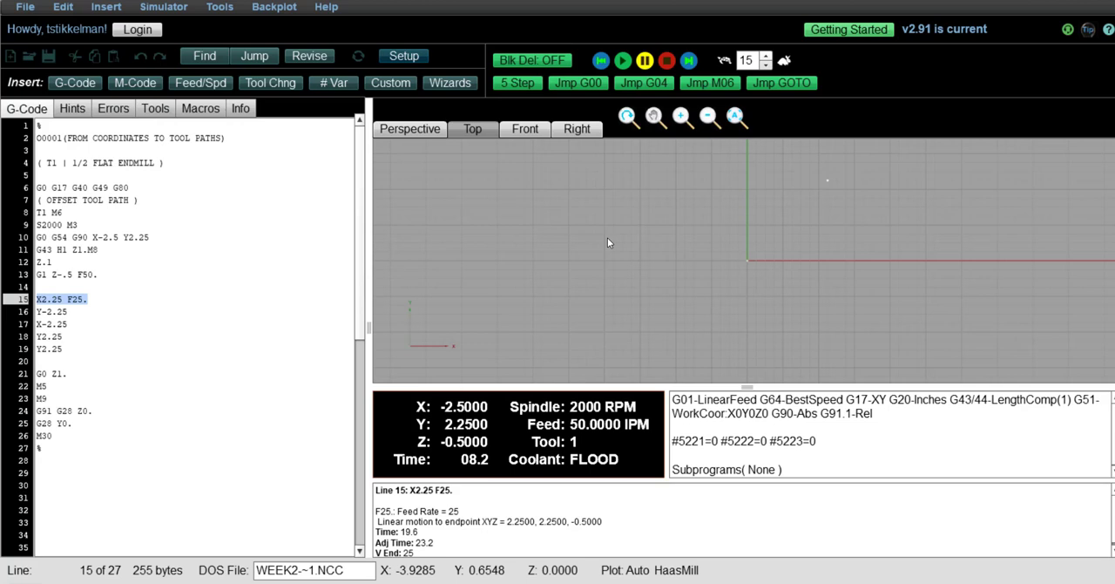
mouse_move(773, 241)
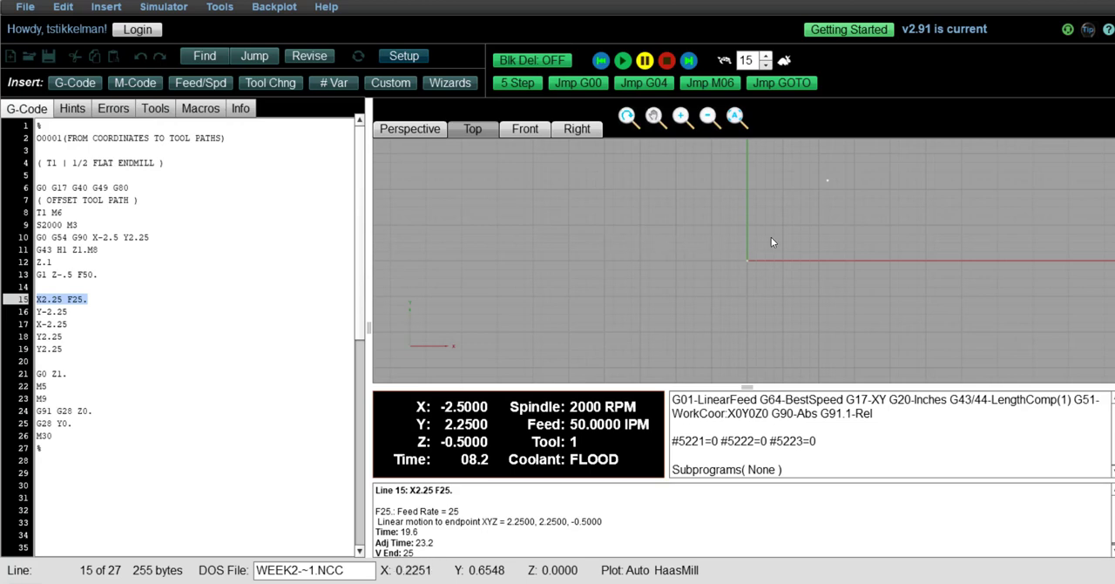
mouse_move(869, 236)
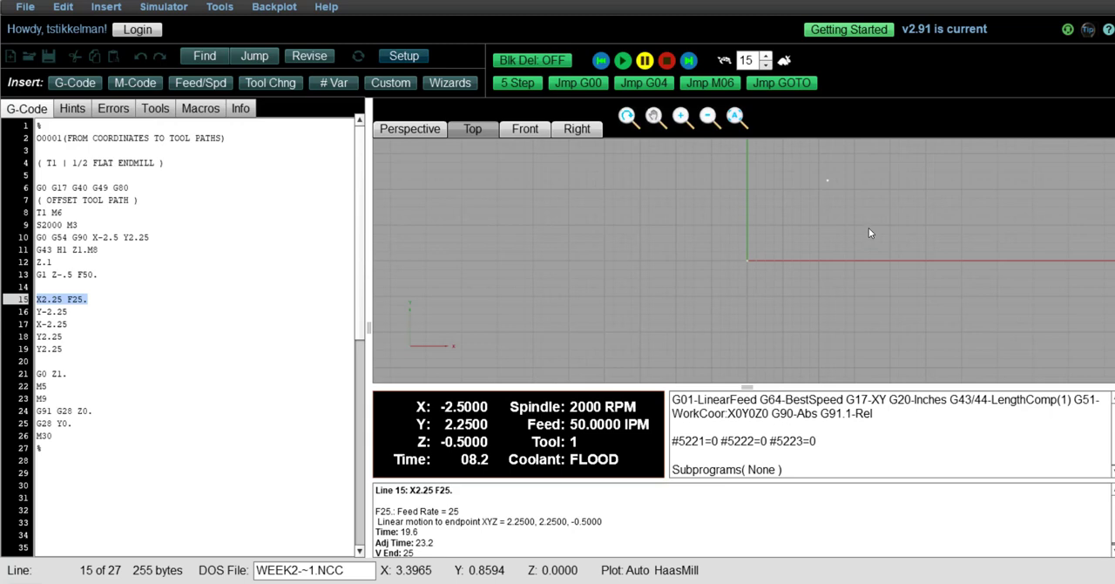
Step: Step through lines 16–19 to trace all four sides of the square
click(626, 59)
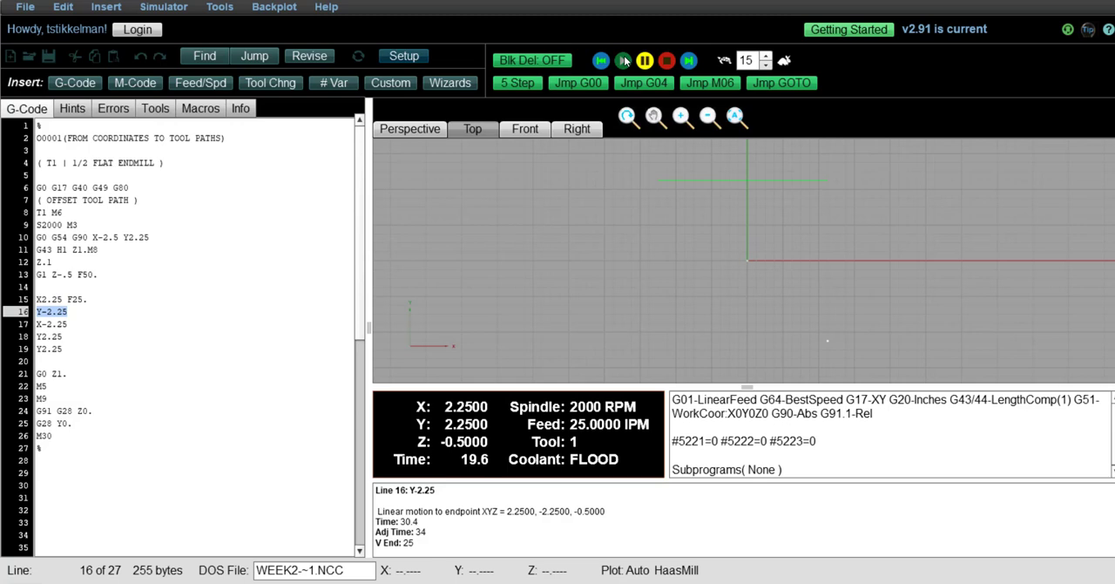
click(620, 60)
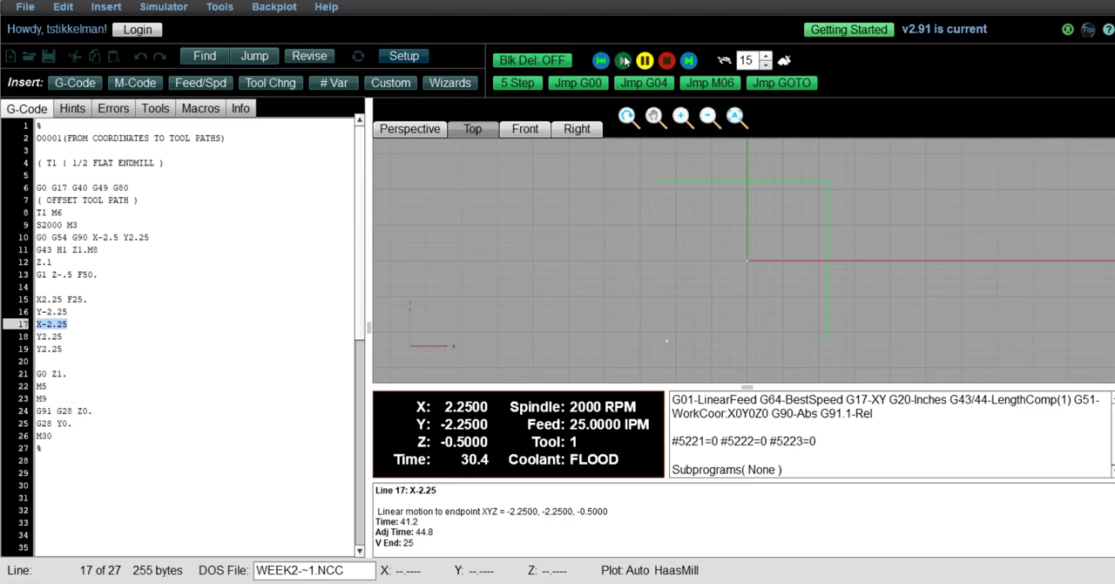
click(624, 59)
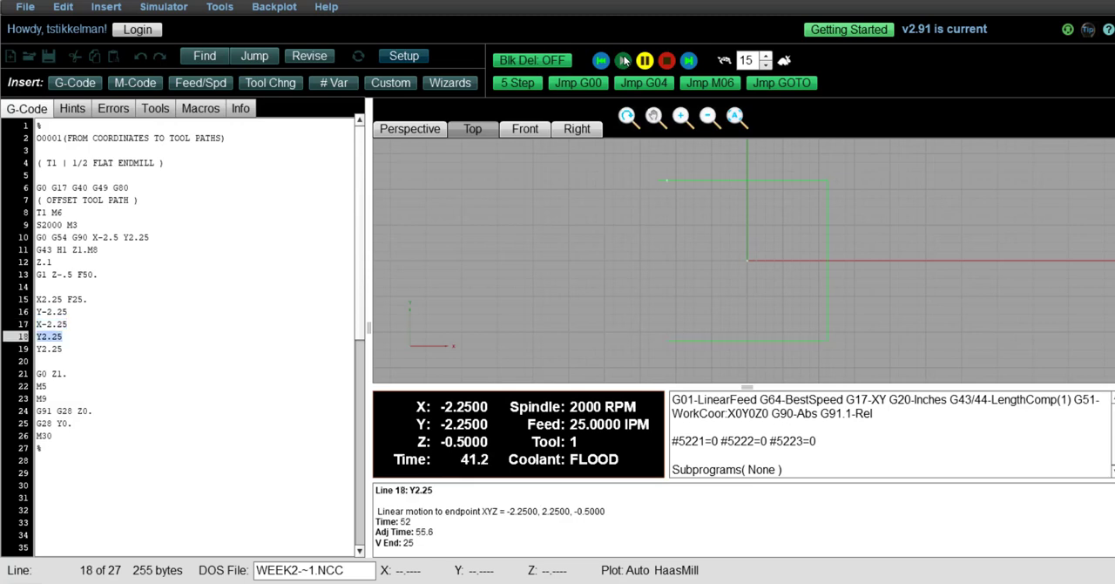
click(623, 60)
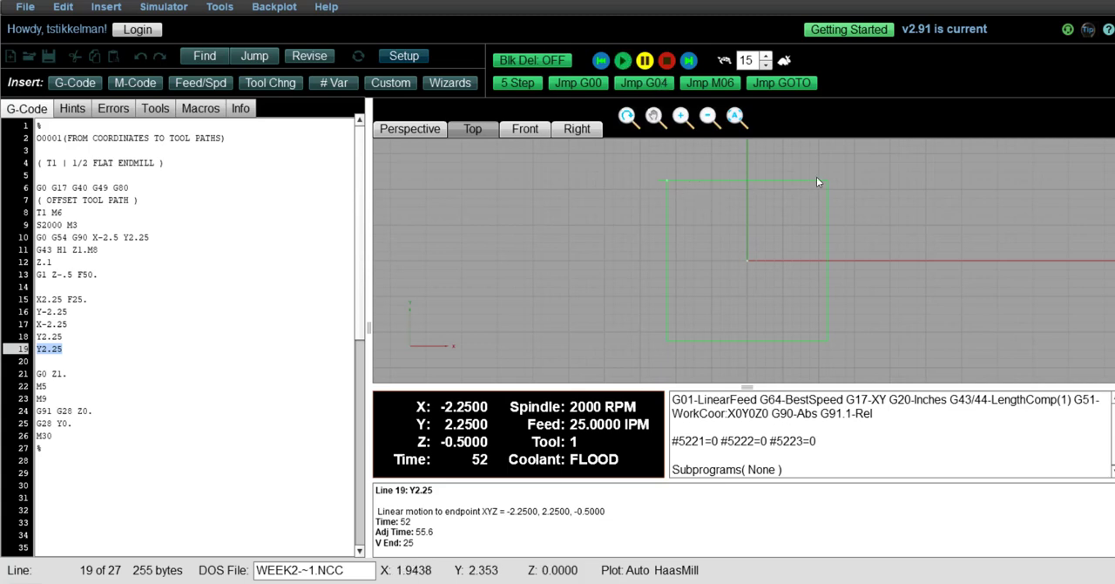
mouse_move(769, 257)
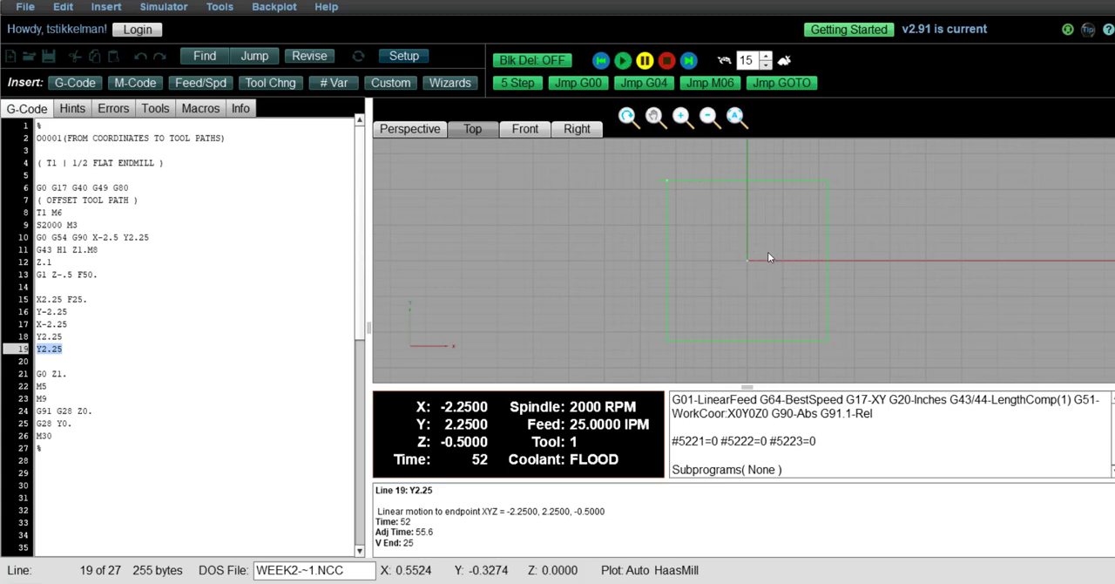
mouse_move(756, 244)
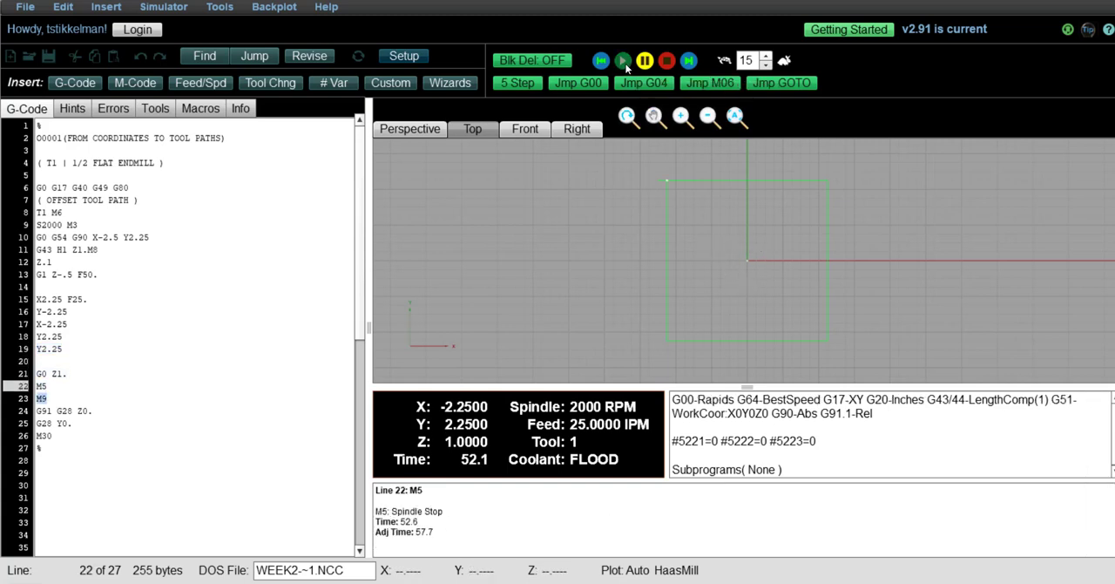
Step: Step through retract, spindle and coolant off, homing, and the M30 program end
click(625, 57)
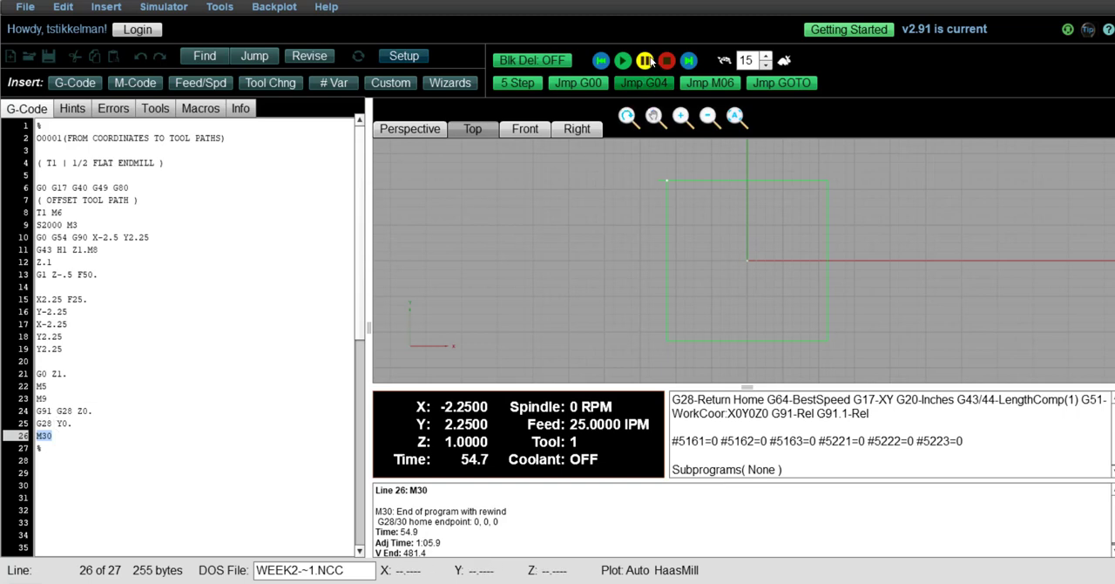
click(619, 59)
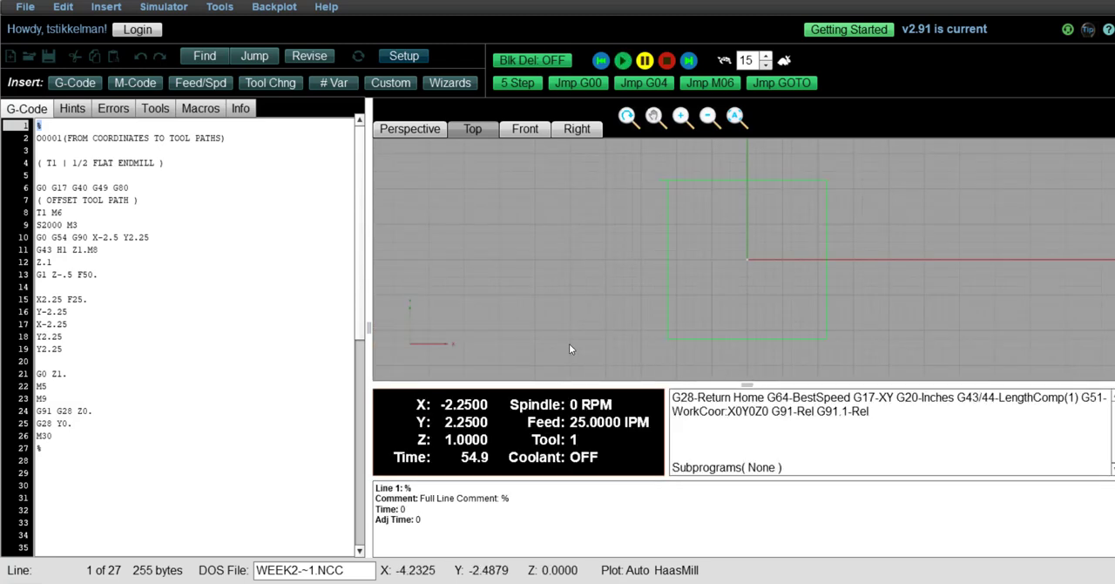
Step: Delete G90 from line 10 so it reads G0 G54 X-2.5 Y2.25
click(663, 60)
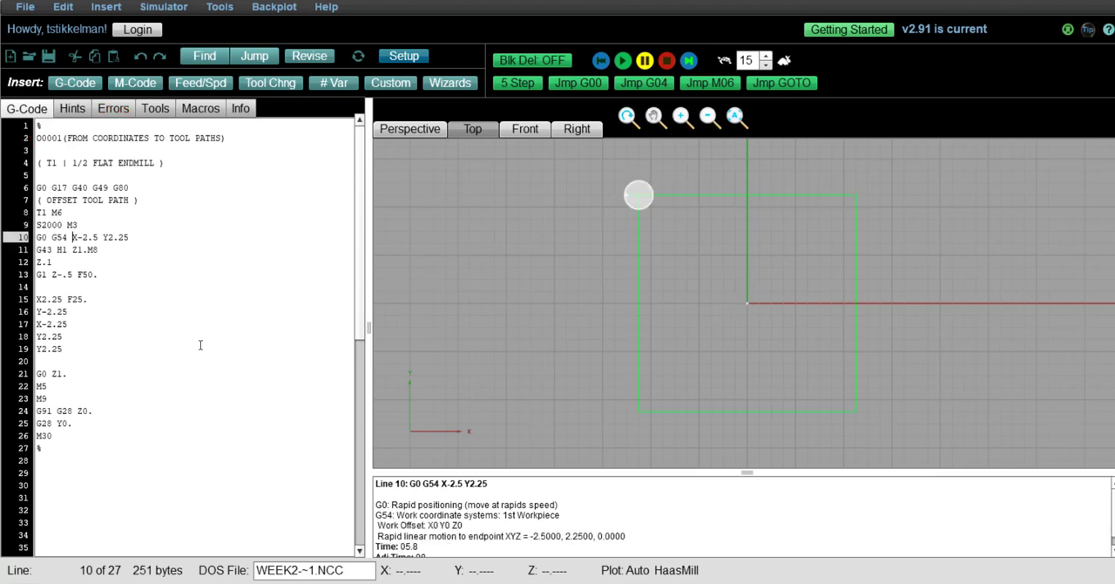
mouse_move(150, 404)
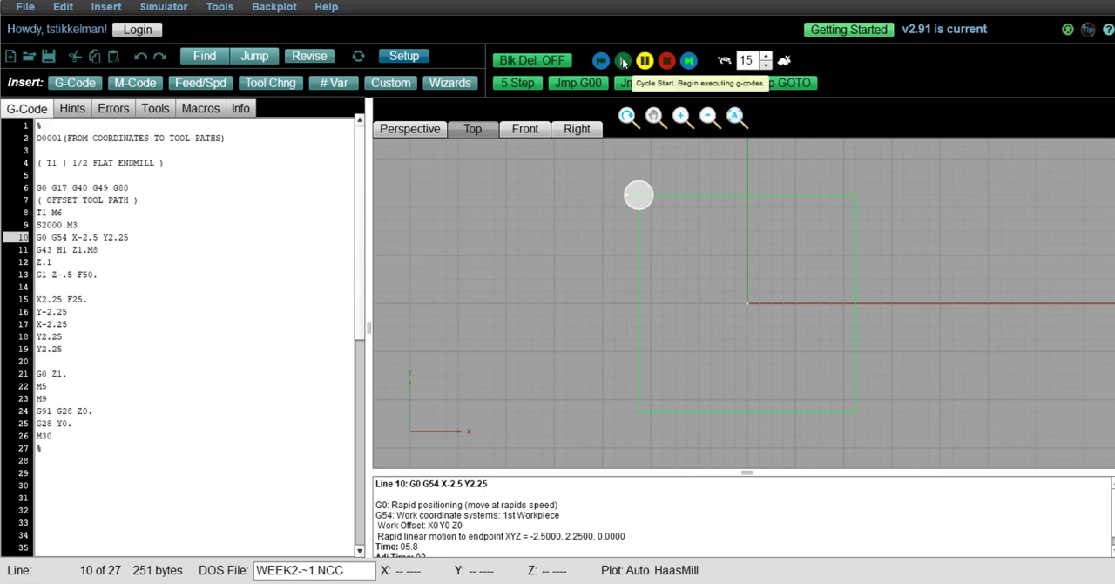
Step: Restart the edited program and step to the G54 work offset line
click(624, 60)
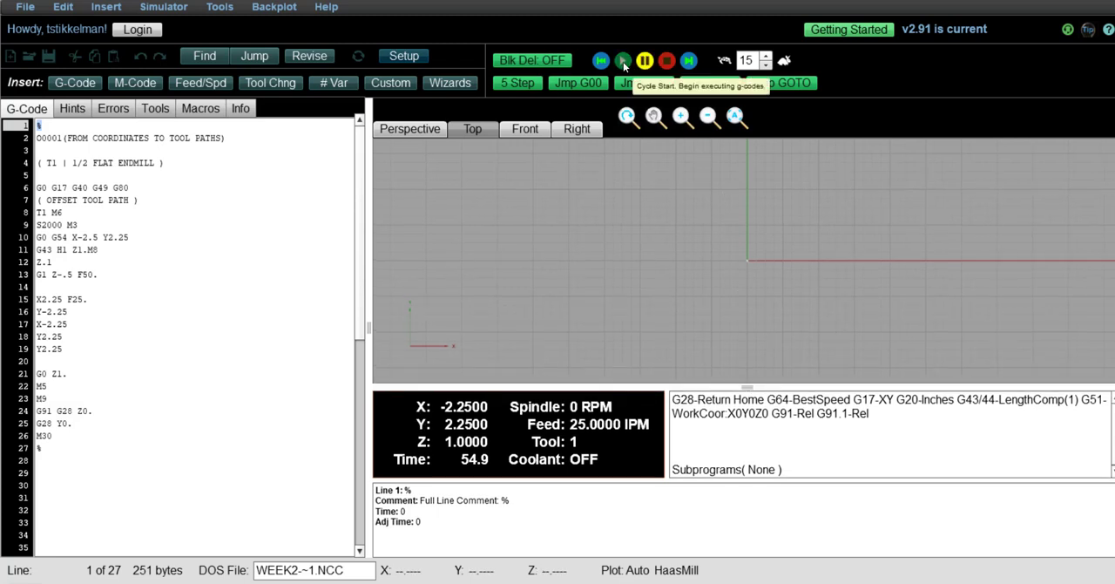
click(618, 60)
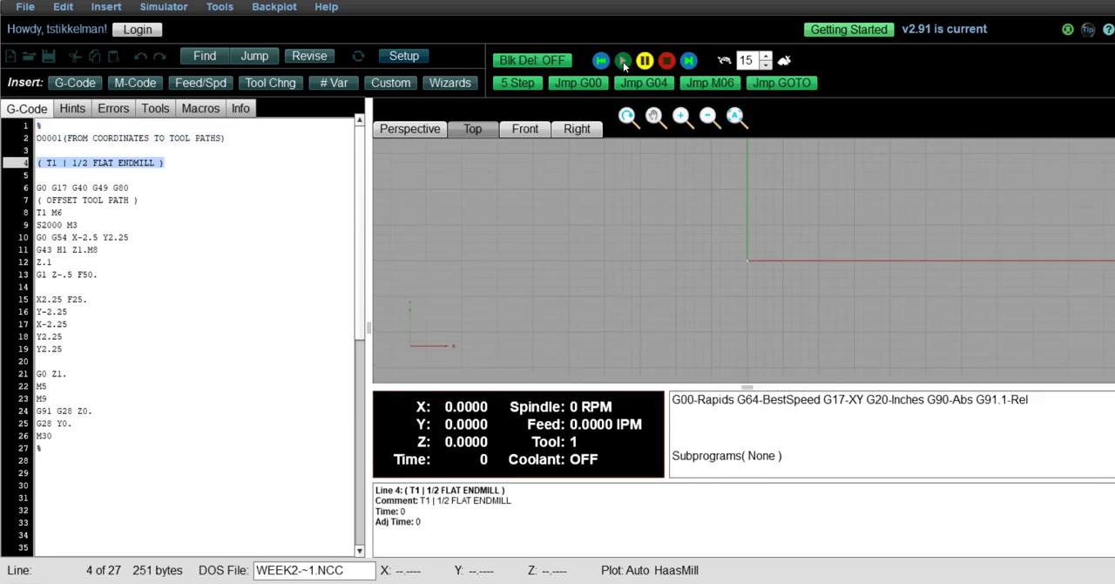
click(621, 60)
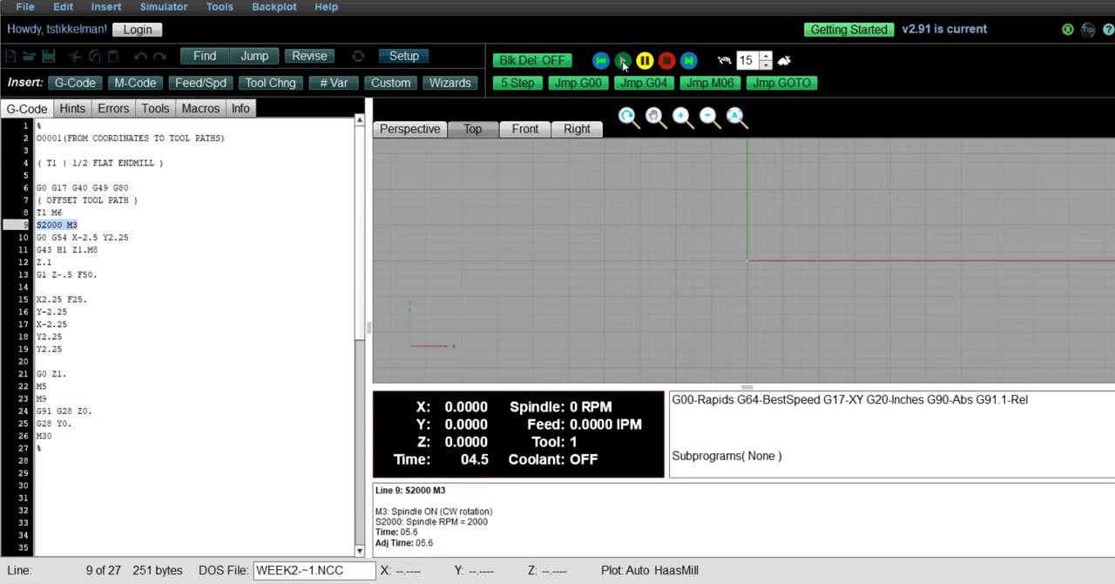
click(621, 59)
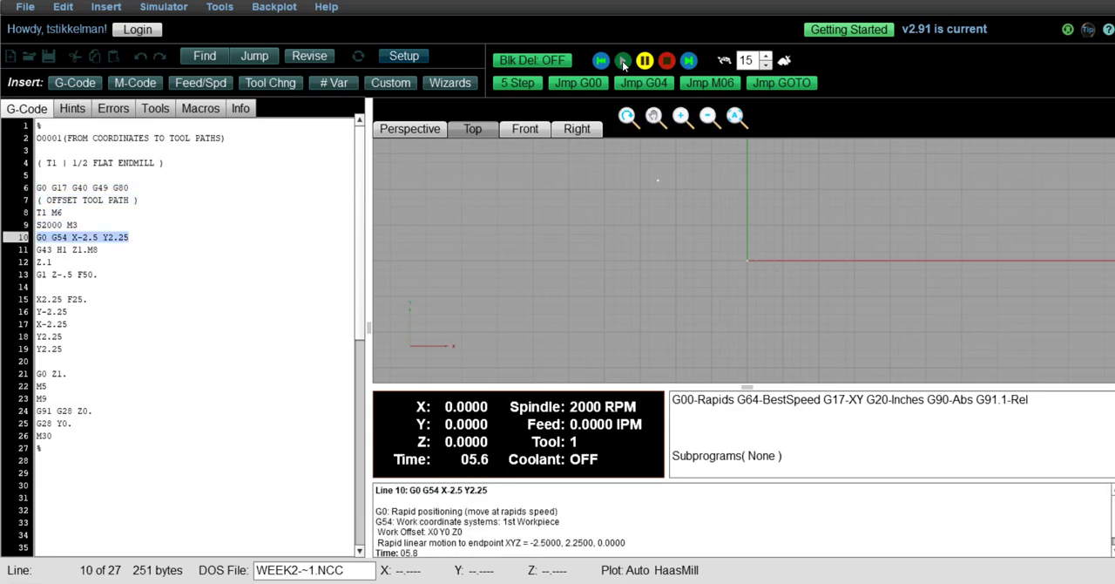
Step: Continue from the Z.1 line through M30 and the rewind to line 1
click(622, 59)
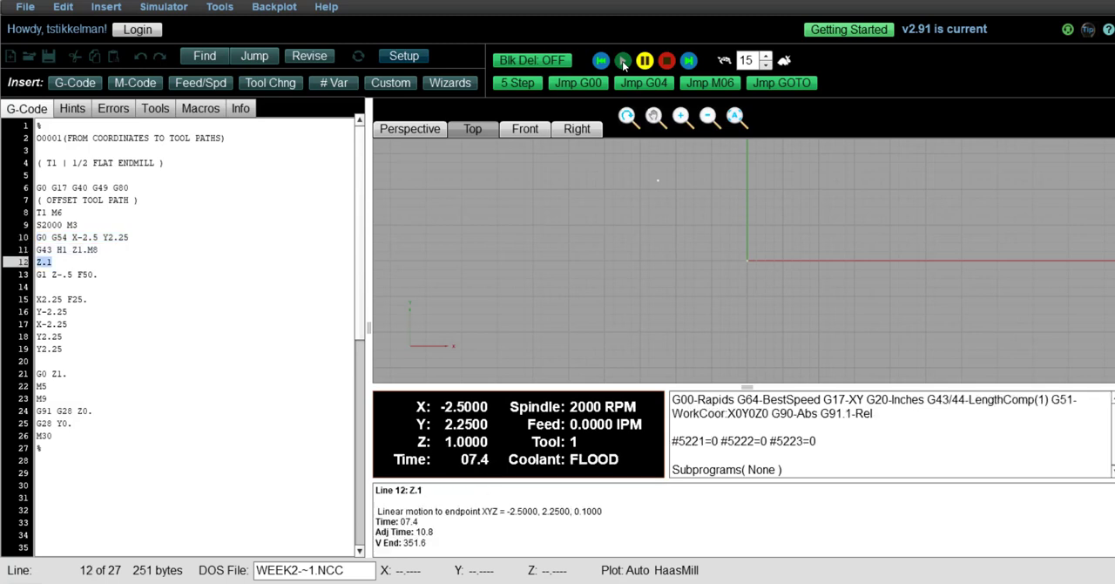
click(620, 59)
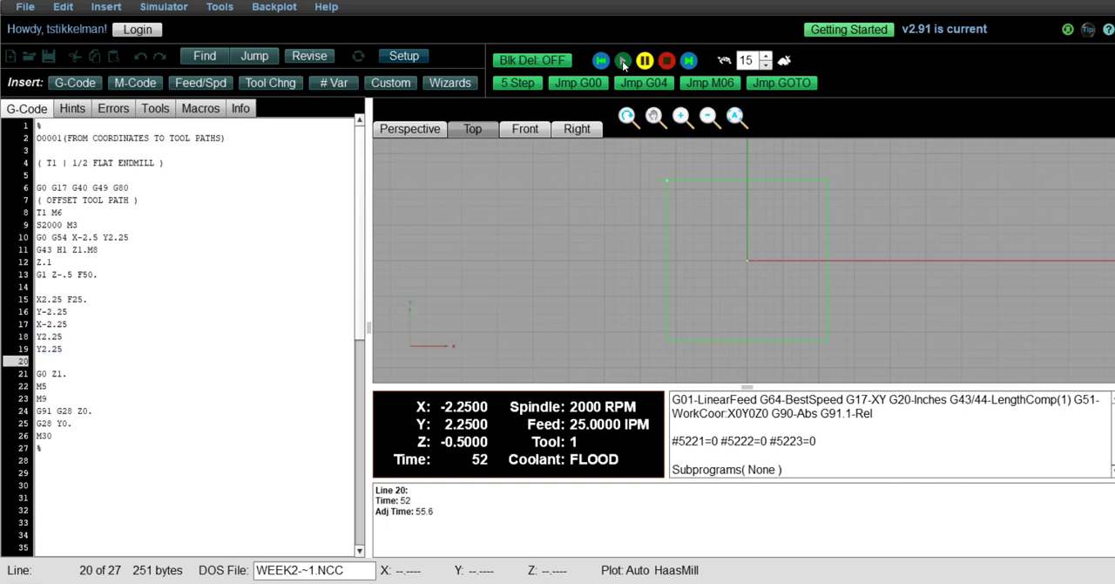
click(617, 60)
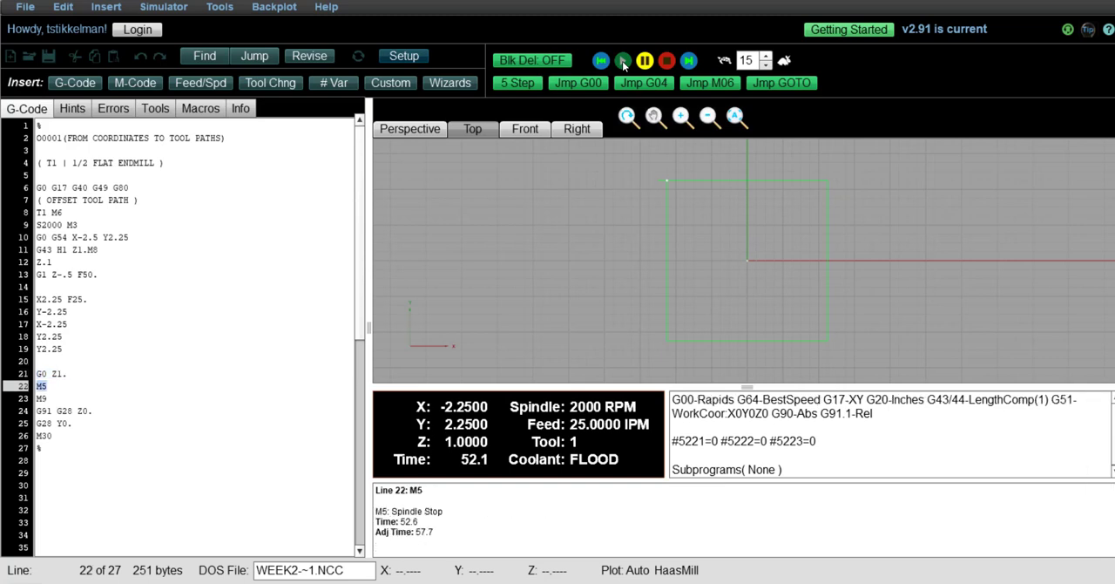
click(622, 60)
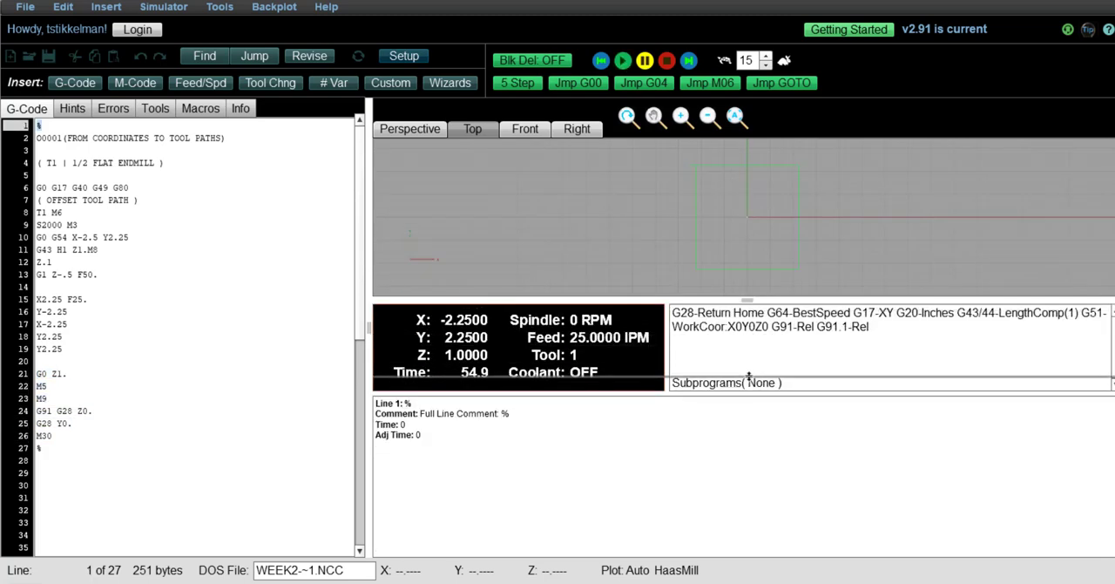
mouse_move(622, 59)
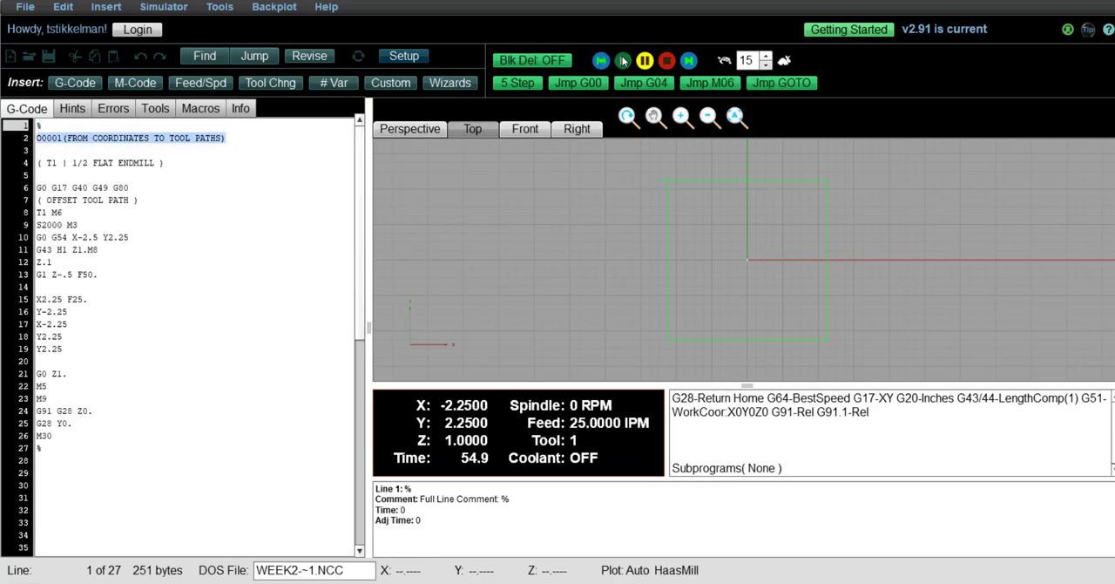
Step: Step the program again, tracing an offset square from X-4.75 Y4.5 through line 19
click(623, 59)
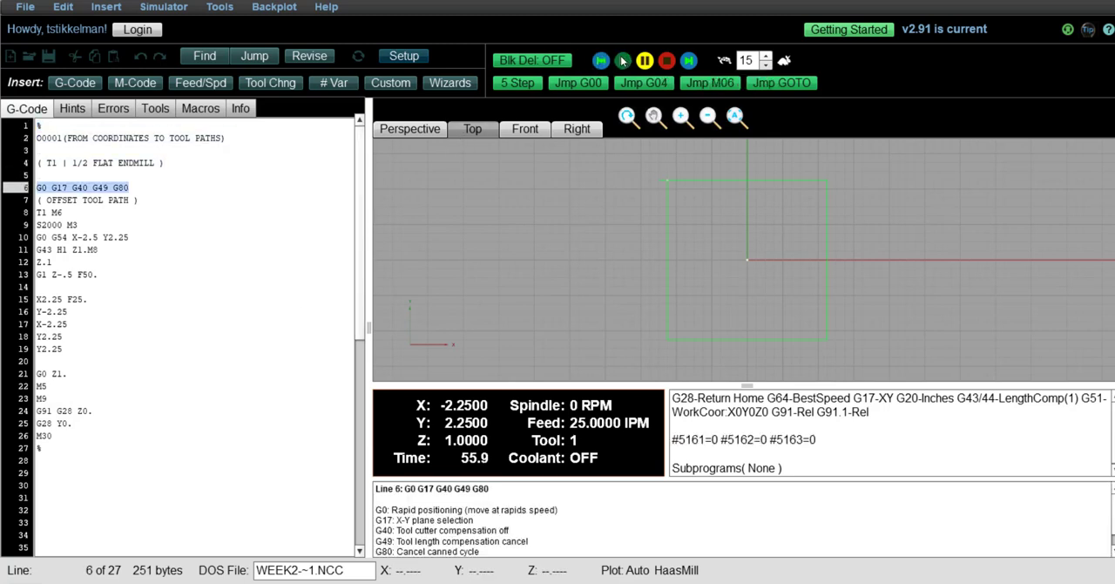
click(600, 61)
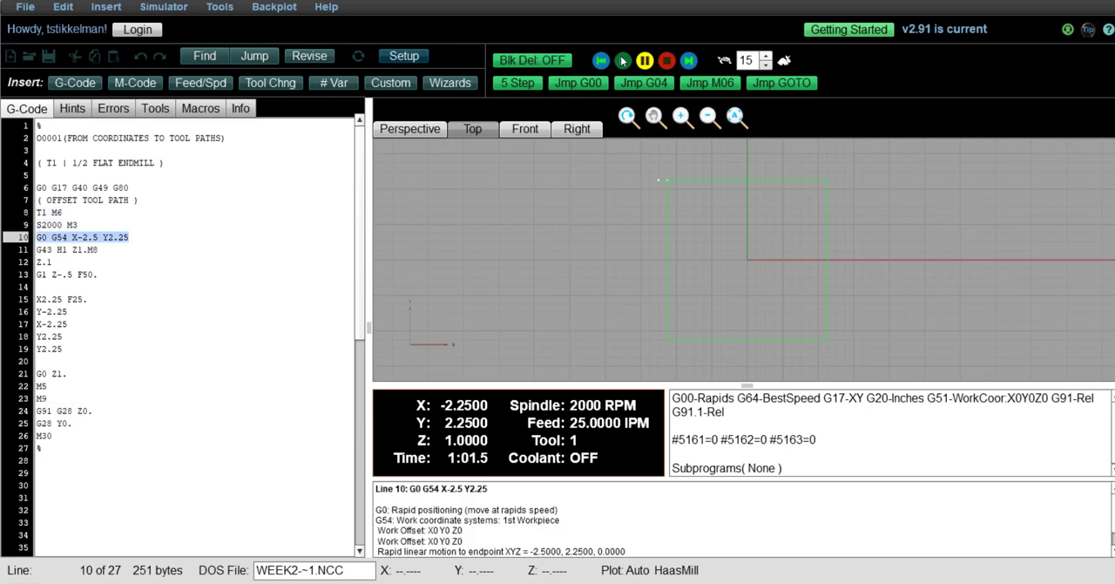
click(622, 60)
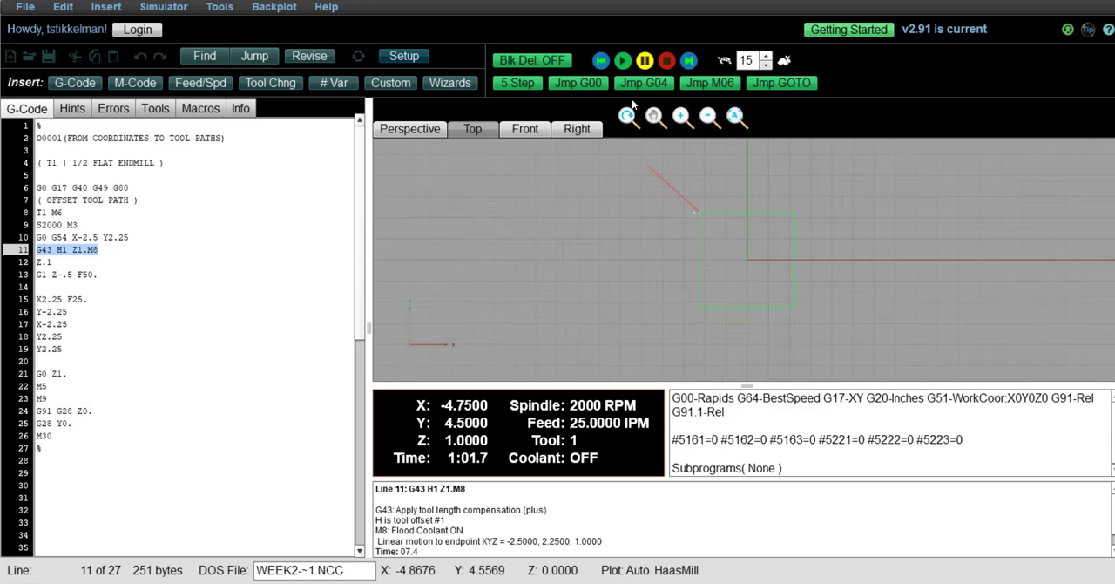
mouse_move(622, 61)
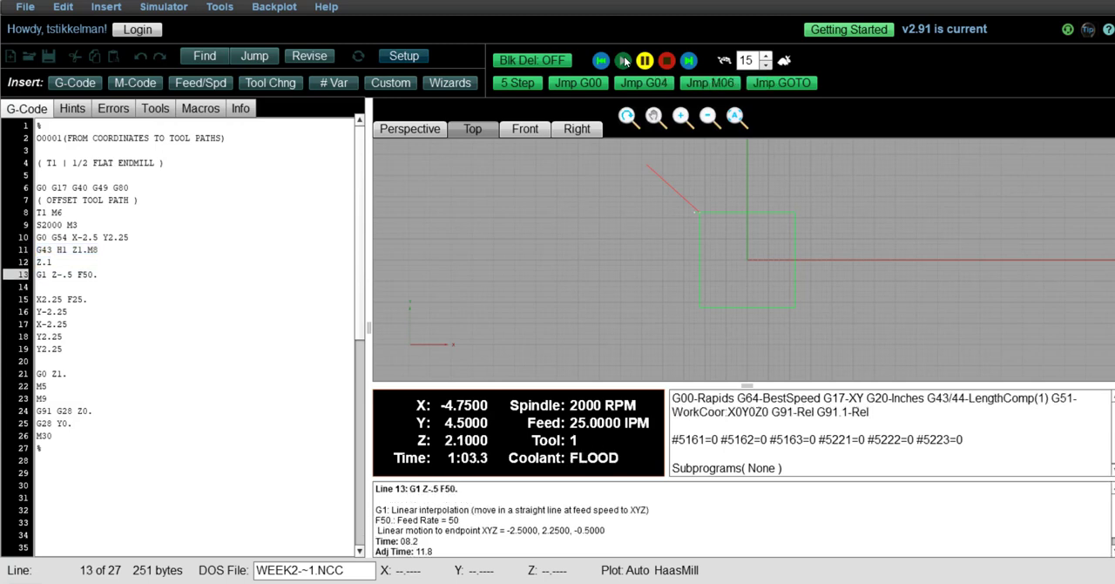
click(623, 60)
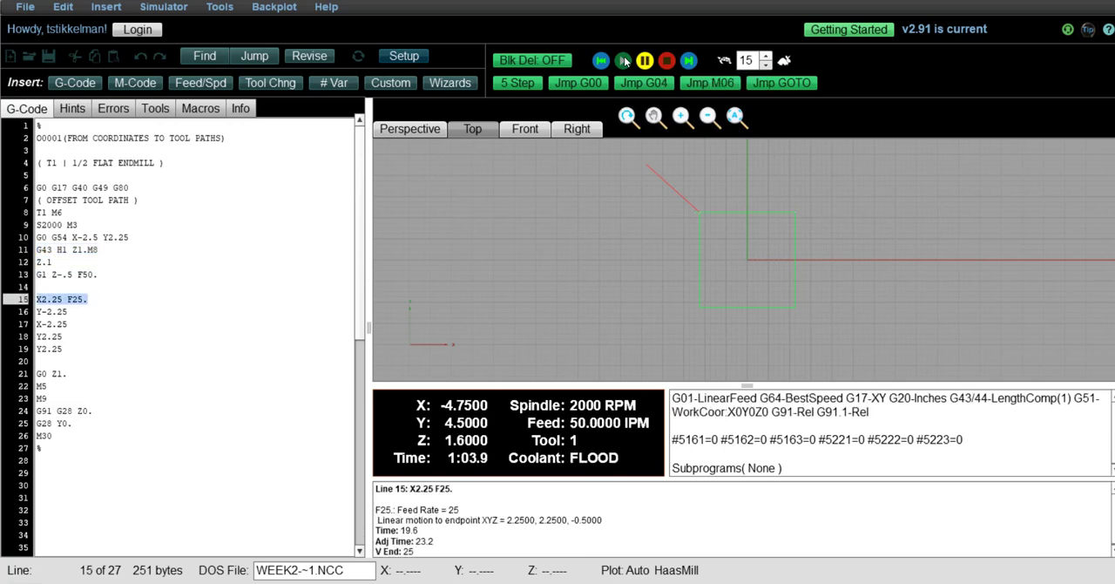
click(625, 60)
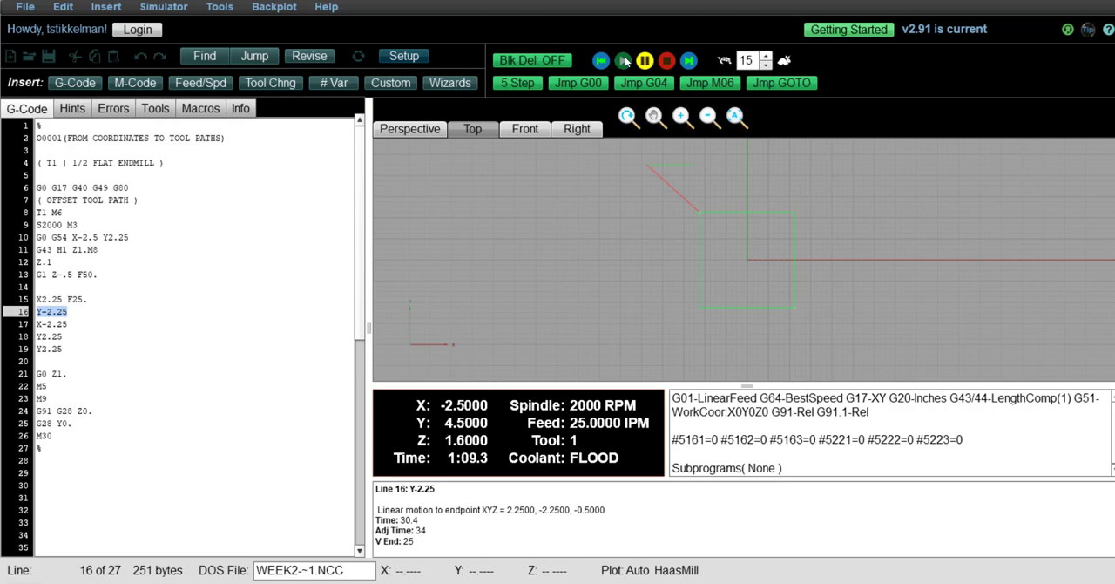
click(603, 59)
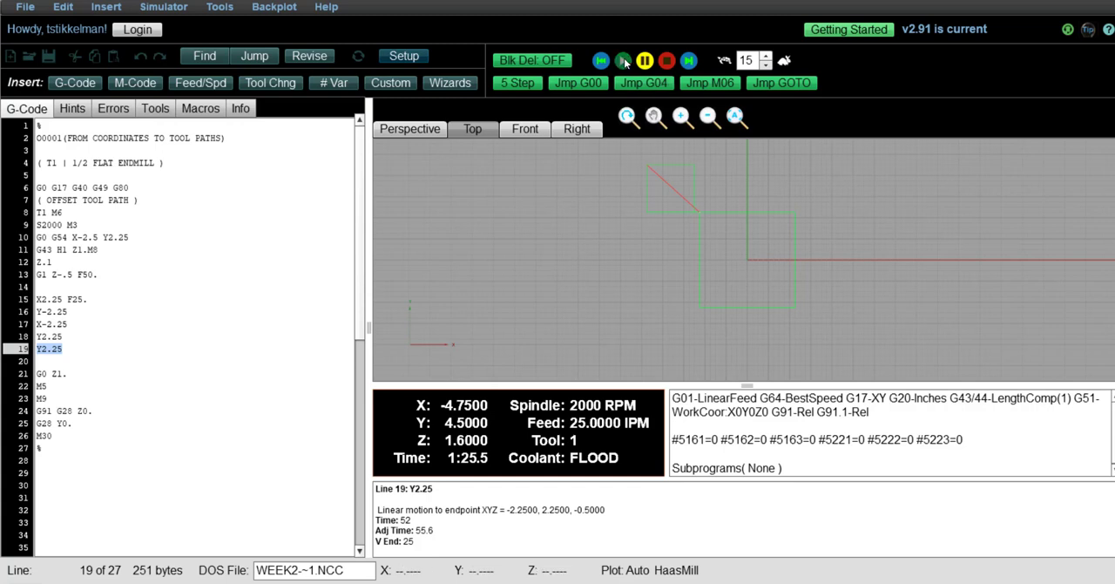
Step: Finish the second run, then step a third square at X-7.25 Y9 to M9
click(625, 61)
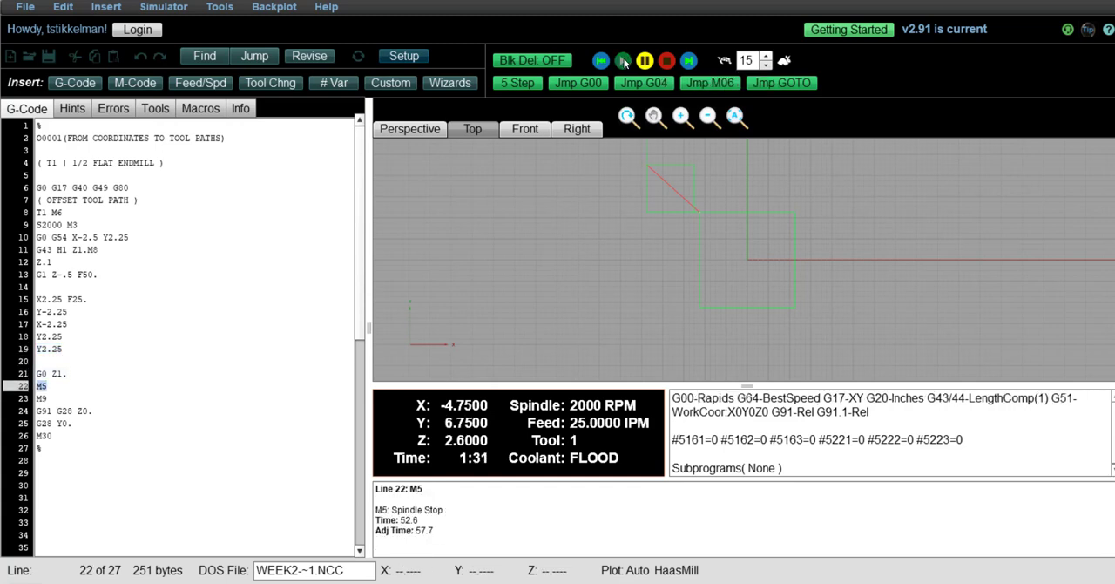
click(622, 60)
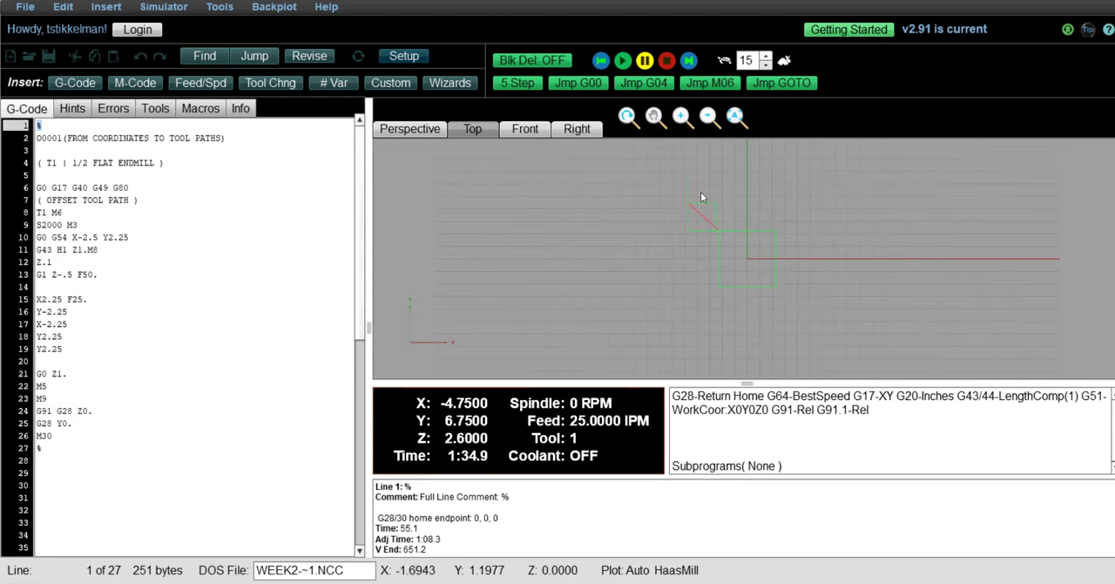
click(623, 59)
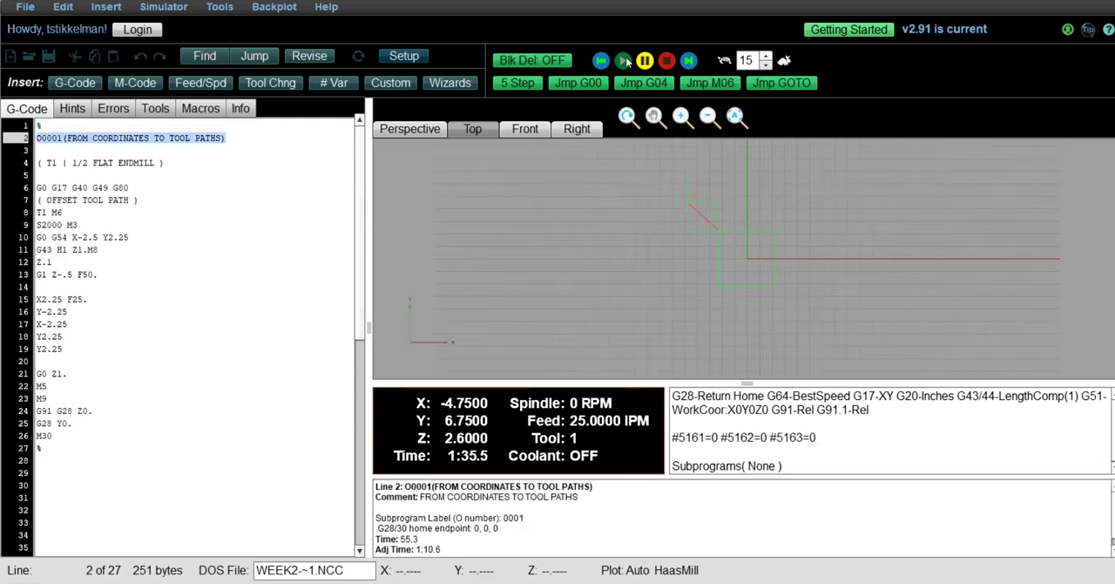
click(626, 60)
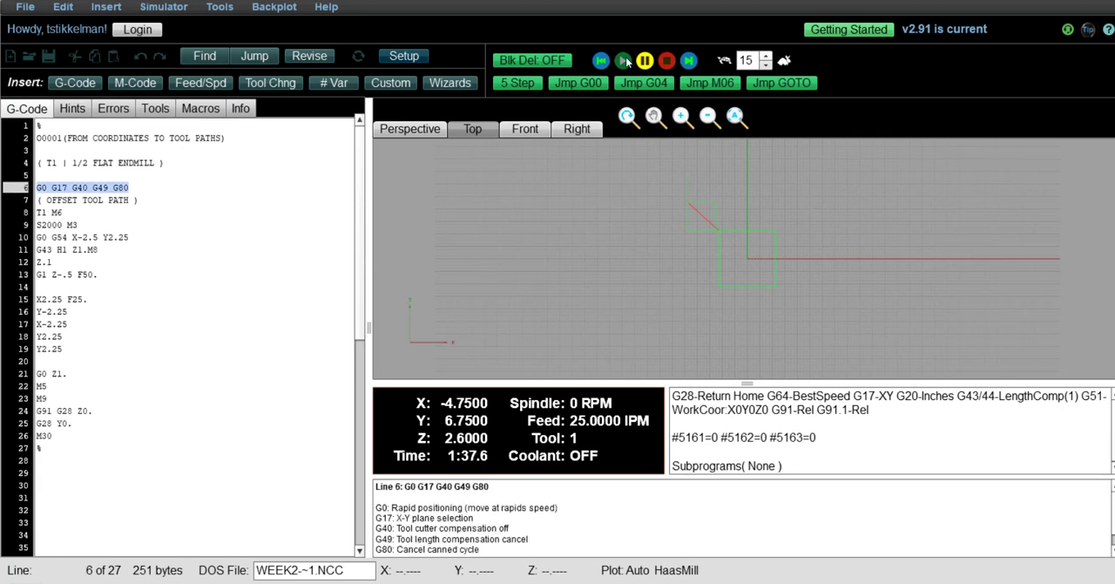
click(604, 59)
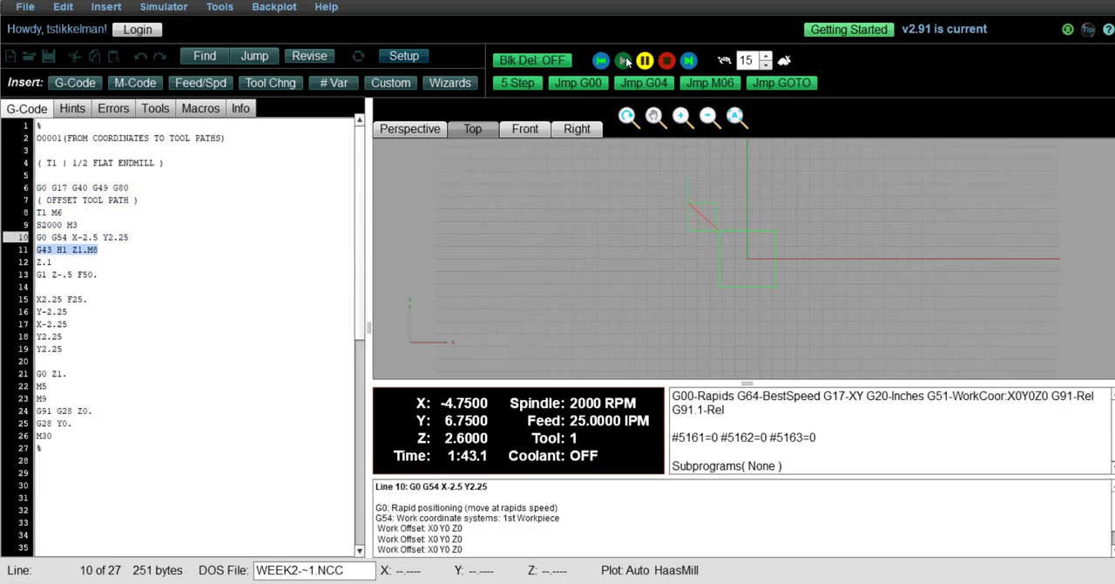
click(605, 59)
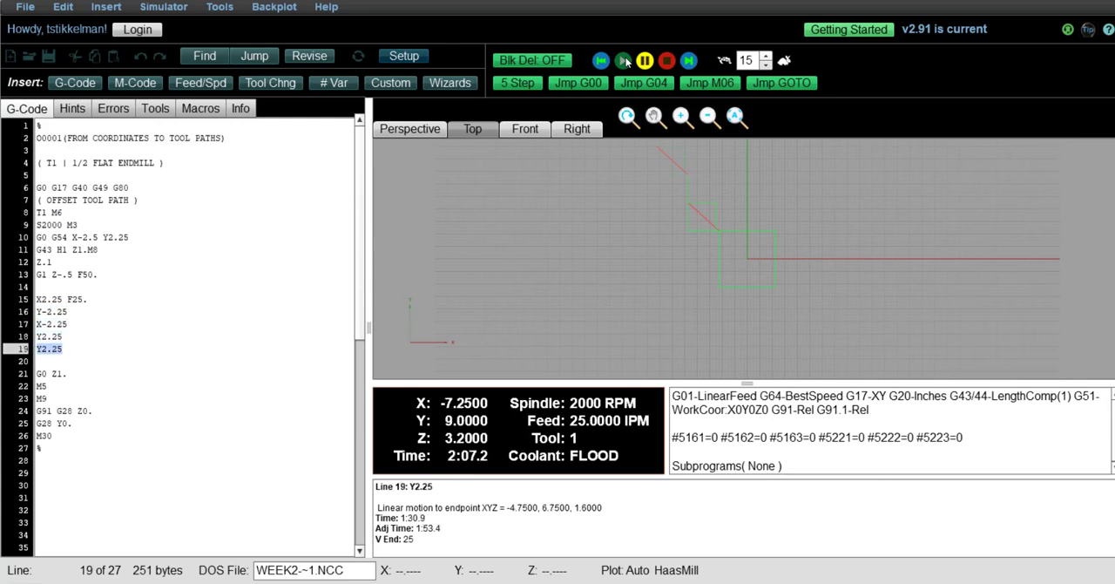
click(624, 60)
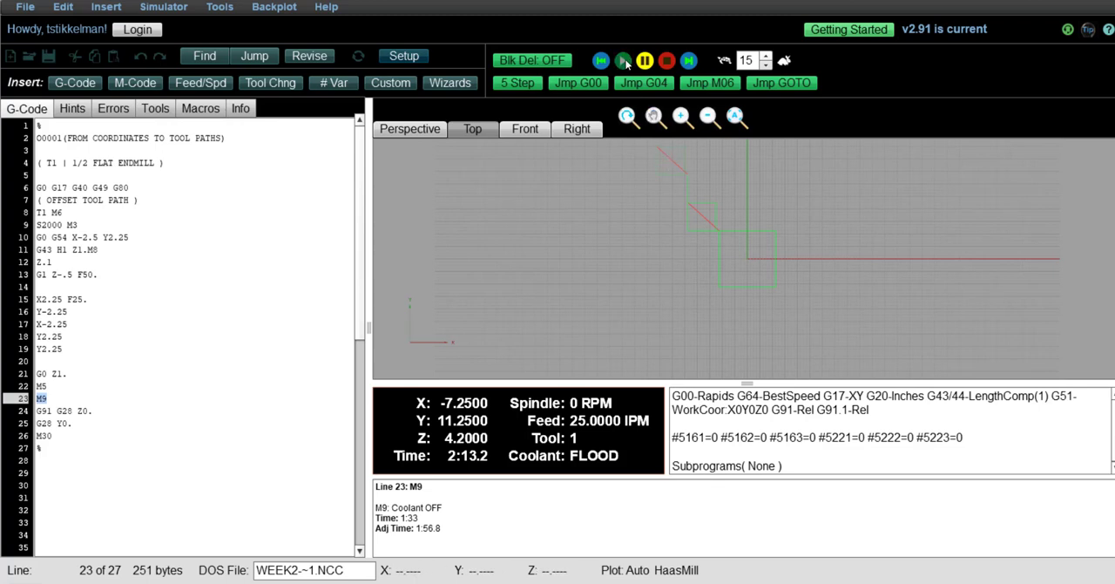
mouse_move(624, 59)
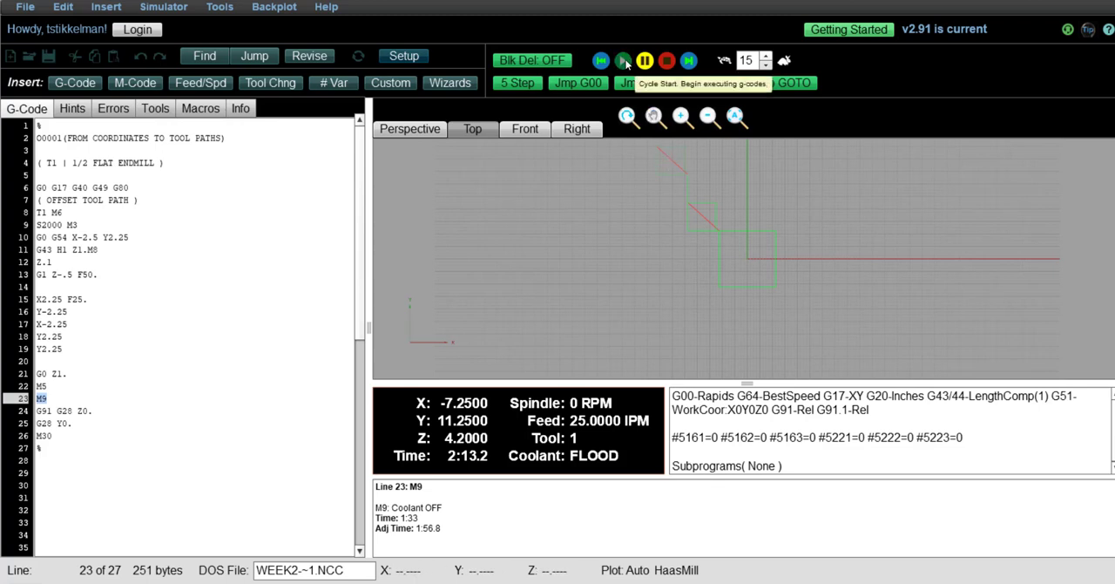
Step: Step to line 24, the G91 G28 Z0 return home, with coolant off
click(625, 60)
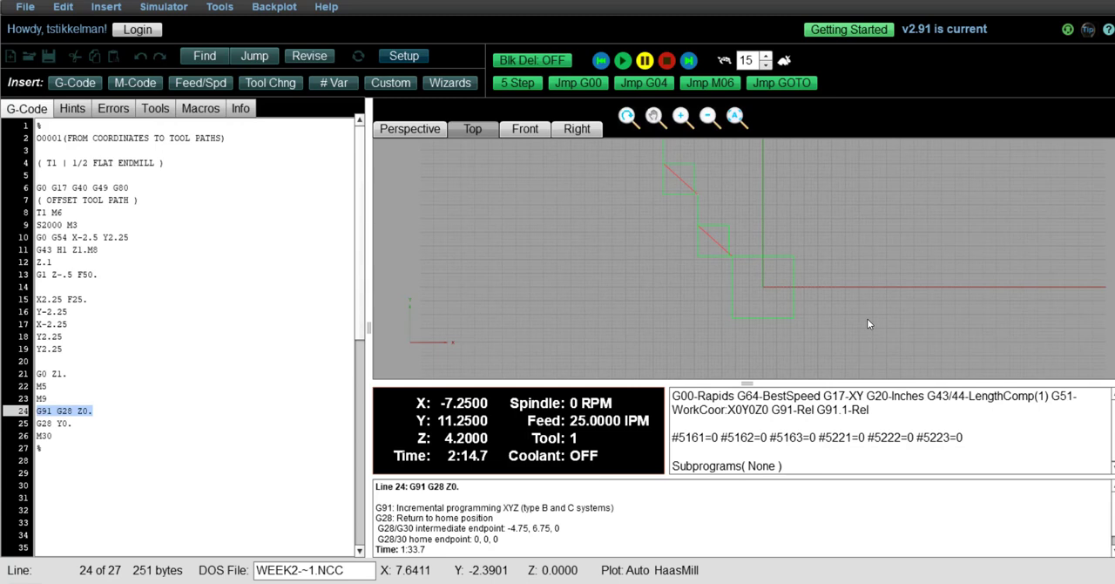
mouse_move(867, 314)
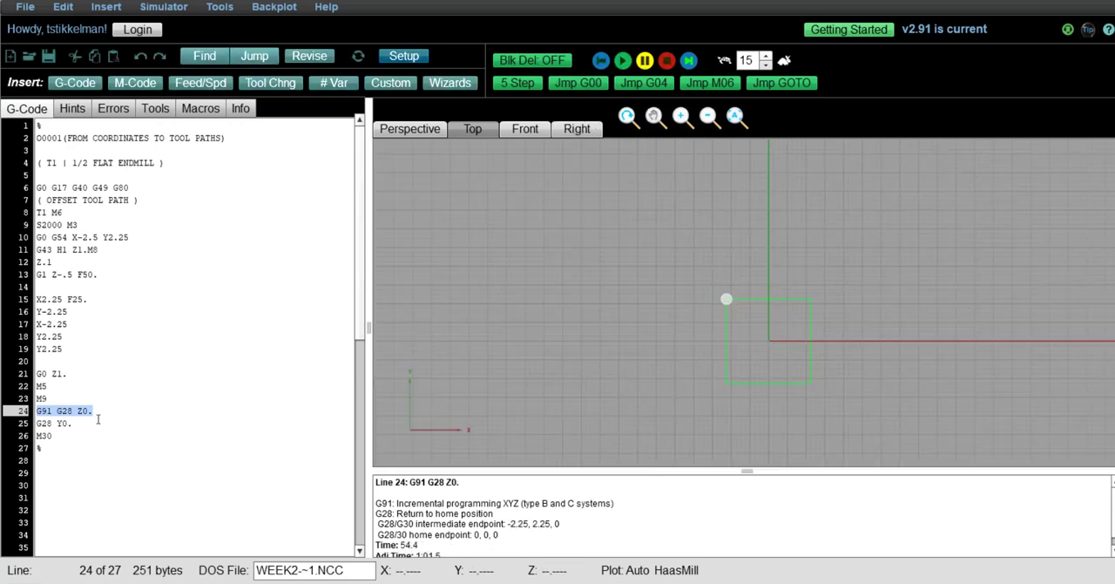
Step: Add G90 on a new line after G28 Y0, and to lines 6 and 10
click(52, 435)
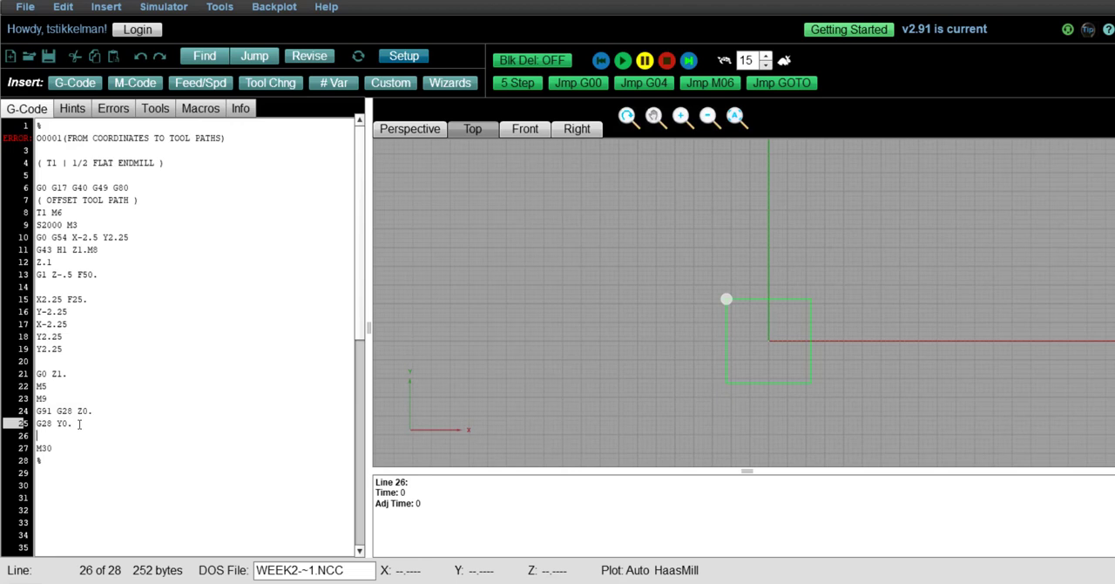
text(G90)
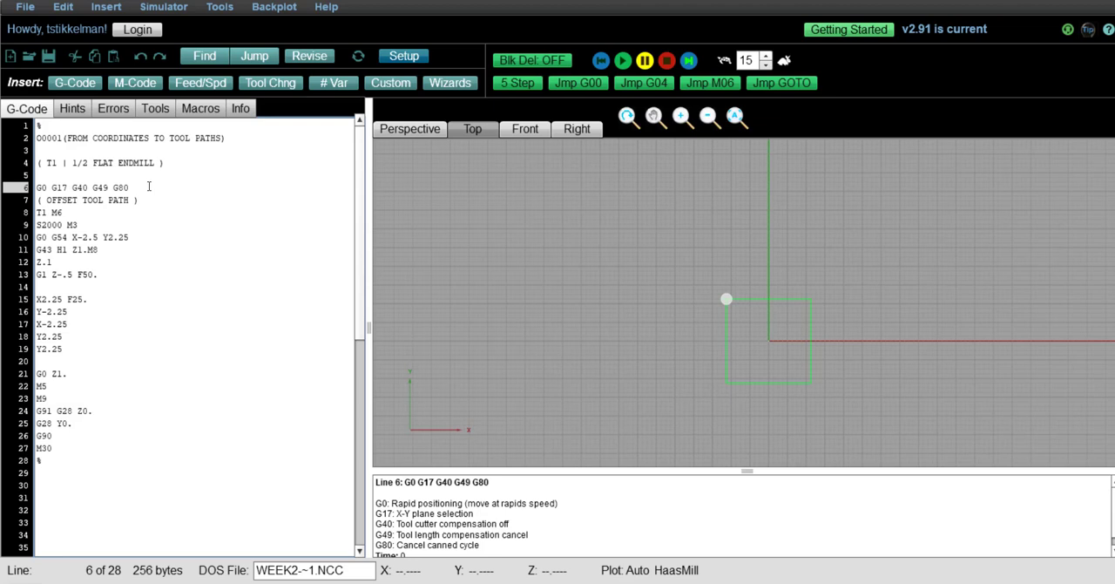
text(G90)
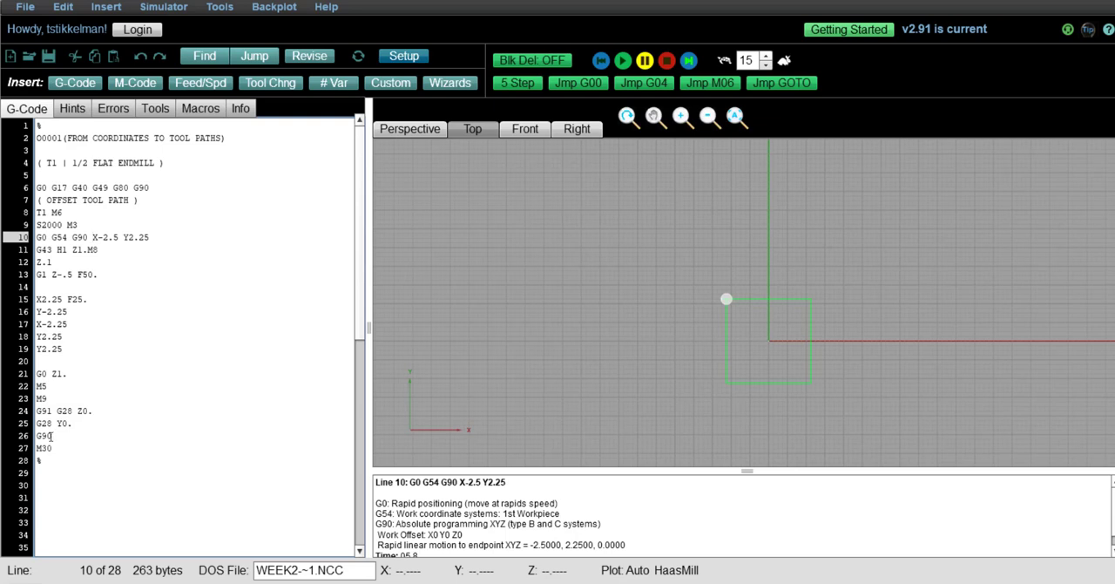
click(43, 438)
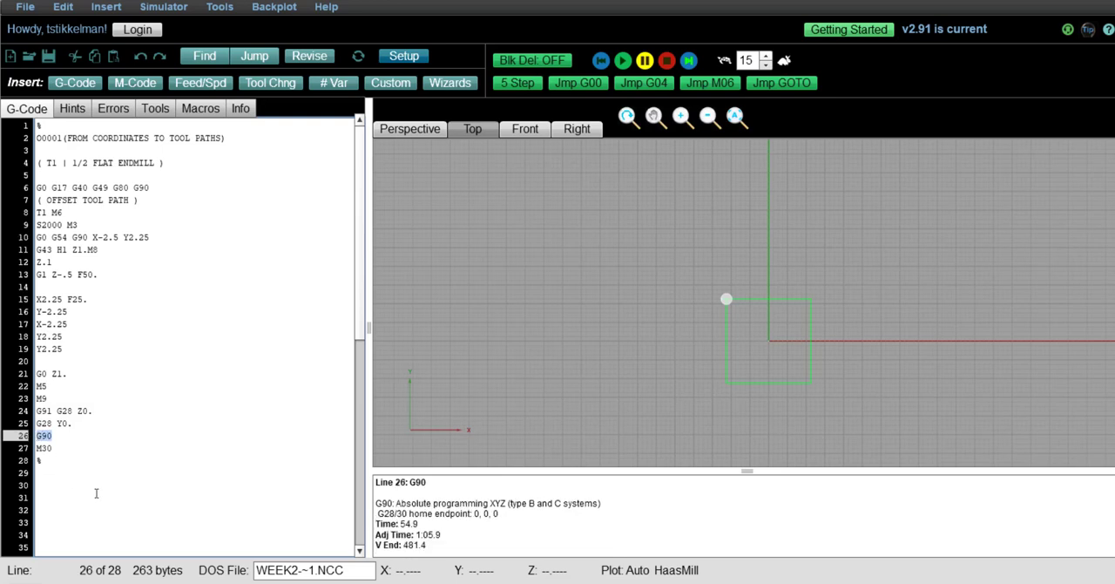